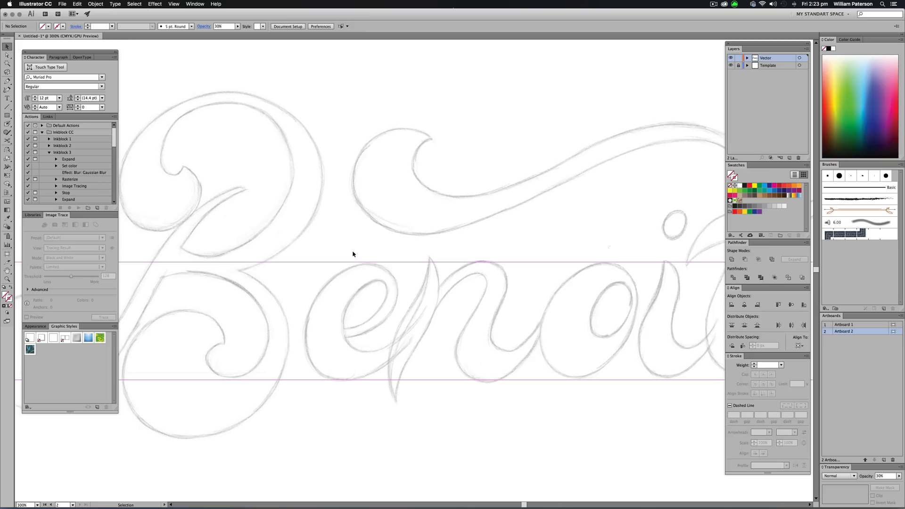
pyautogui.moveTo(402, 200)
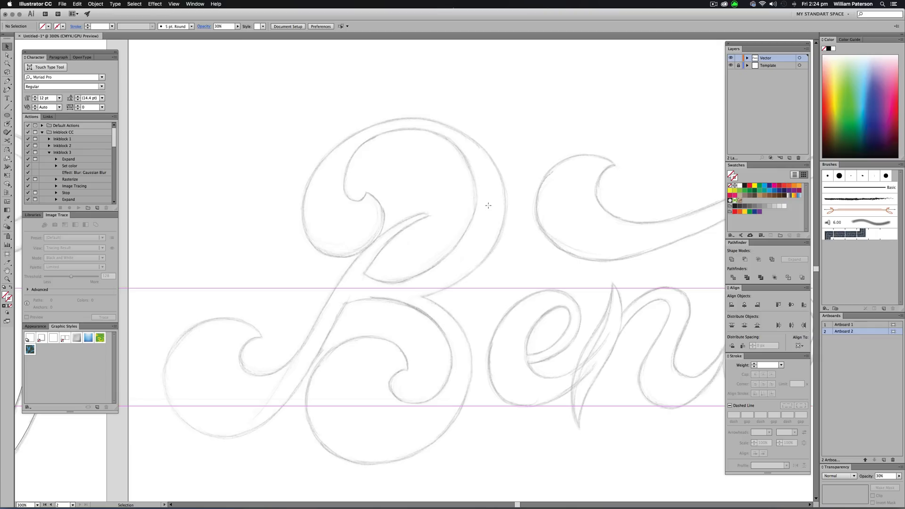
# Step: Place a horizontal guide at the top edge of the B's upper loop
pyautogui.moveTo(453, 195); pyautogui.dragTo(519, 260)
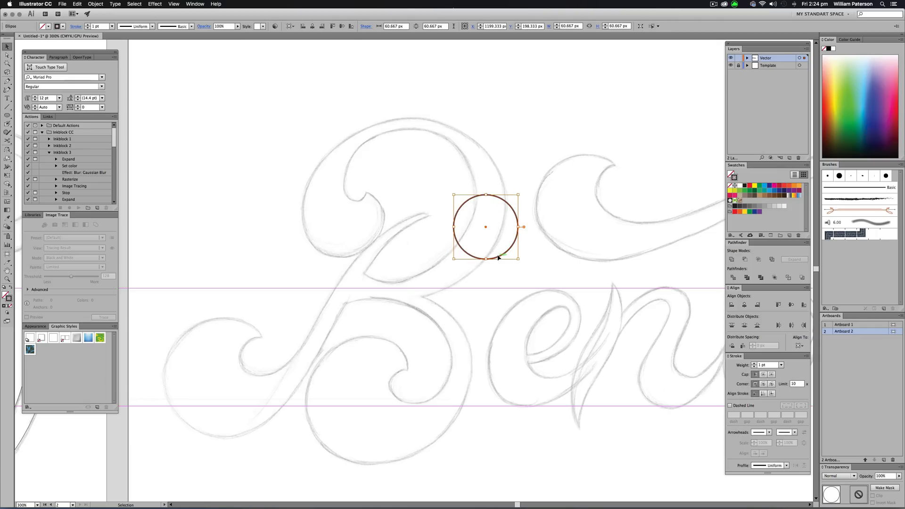
pyautogui.moveTo(484, 227); pyautogui.dragTo(425, 247)
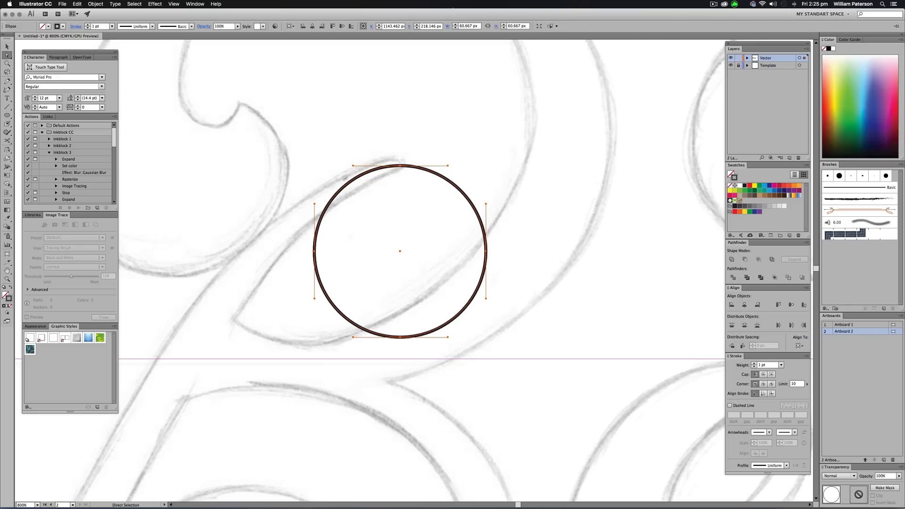
pyautogui.moveTo(541, 104)
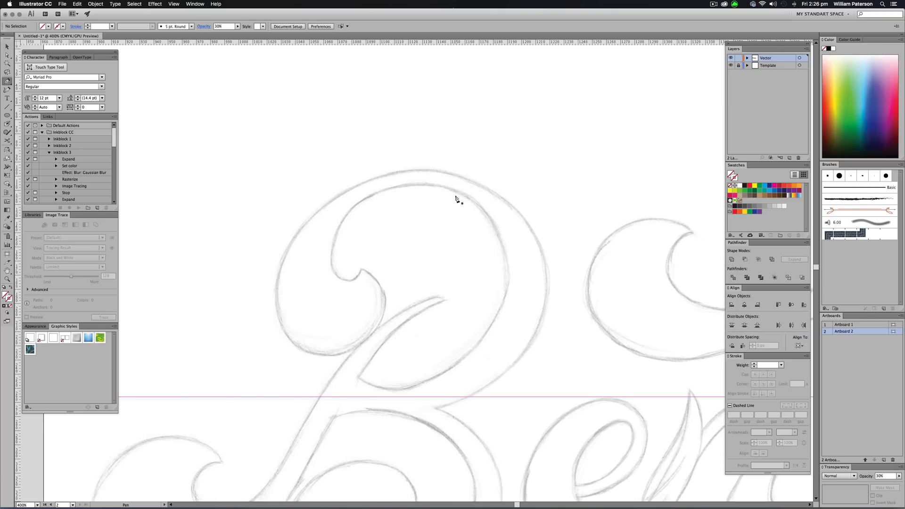
pyautogui.moveTo(418, 171)
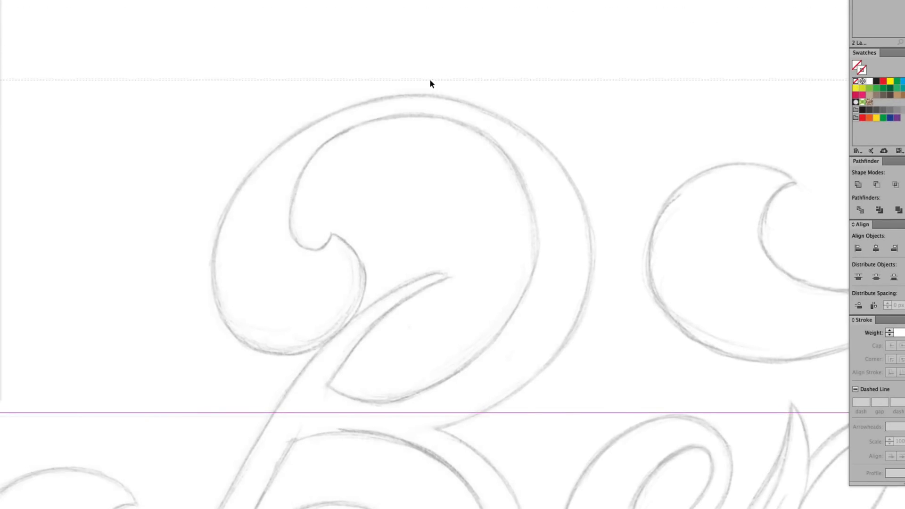
pyautogui.moveTo(432, 98)
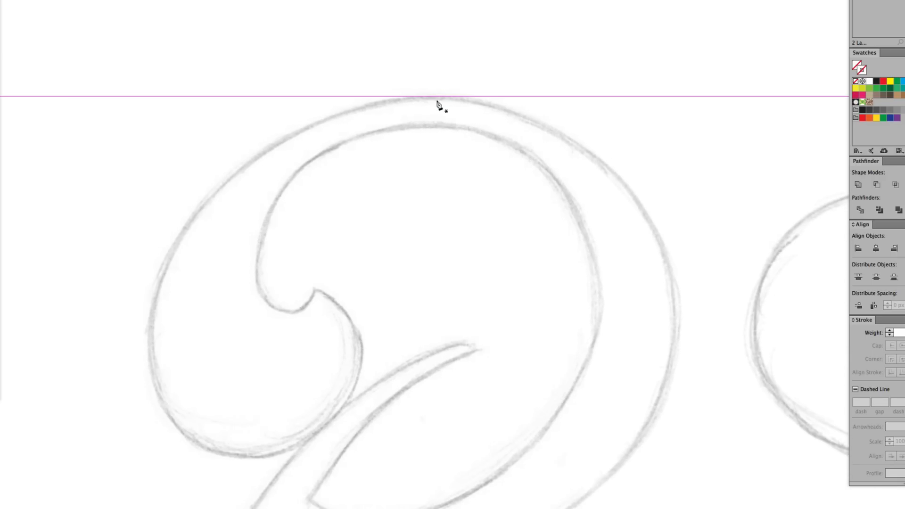
# Step: Anchor the loop's top point and curve down to an anchor at its left extreme
pyautogui.moveTo(435, 96); pyautogui.dragTo(334, 92)
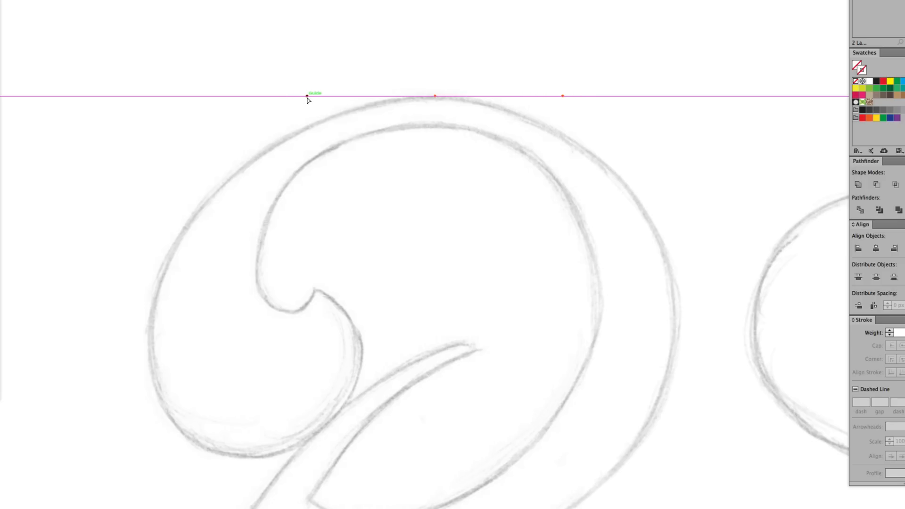
pyautogui.moveTo(309, 96); pyautogui.dragTo(435, 97)
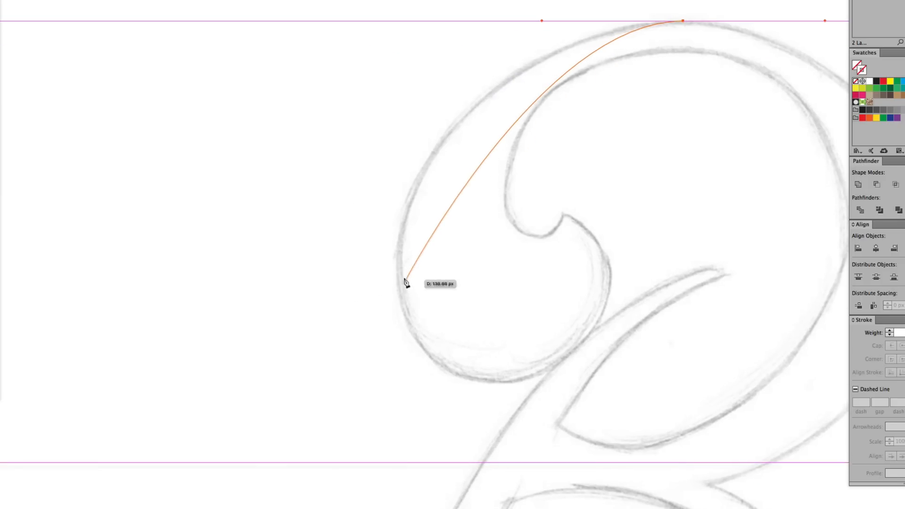
pyautogui.moveTo(405, 279); pyautogui.dragTo(16, 192)
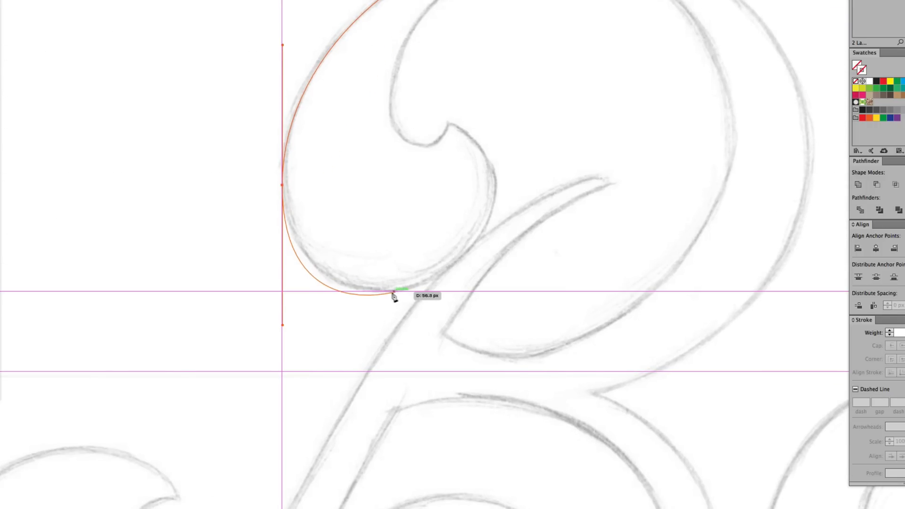
# Step: Set the bottom anchor with level handles and adjust the curve to the sketch
pyautogui.moveTo(395, 294); pyautogui.dragTo(414, 292)
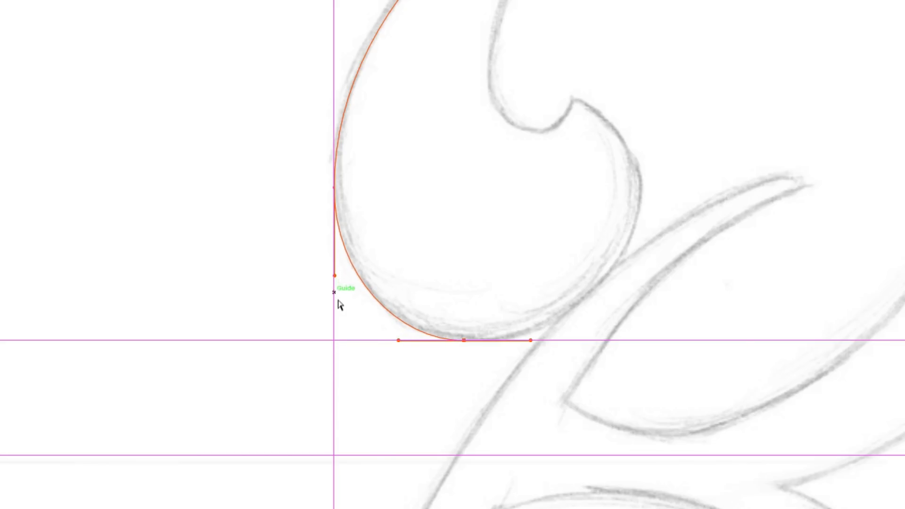
pyautogui.moveTo(331, 345)
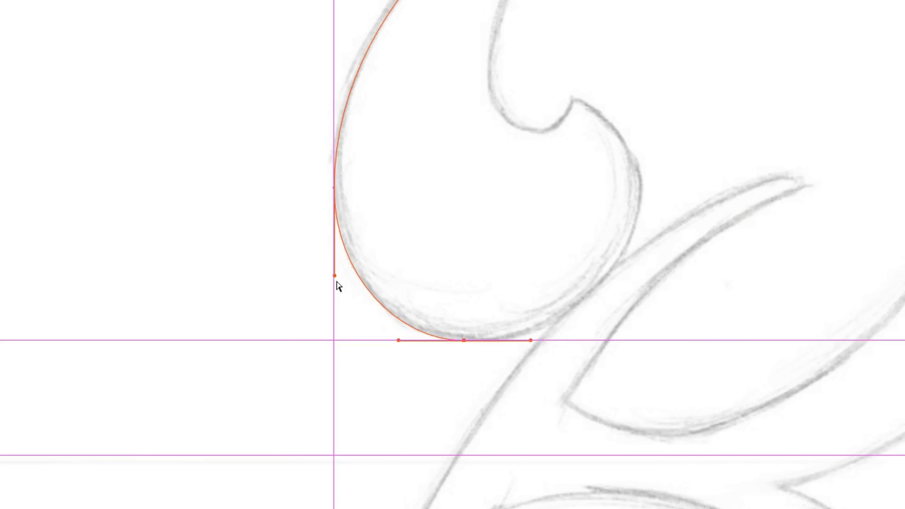
pyautogui.moveTo(334, 272); pyautogui.dragTo(333, 392)
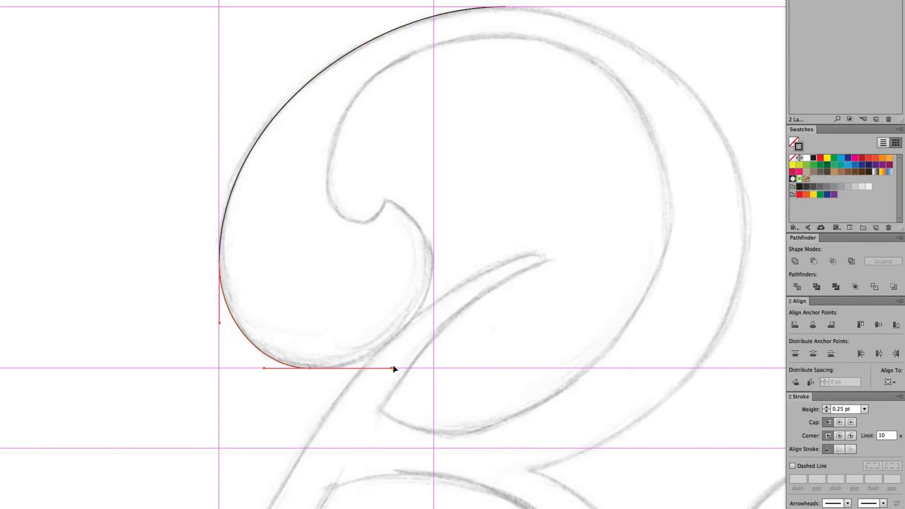
# Step: Run the path up the bowl's right side to the tip of the curl
pyautogui.moveTo(393, 370); pyautogui.dragTo(440, 265)
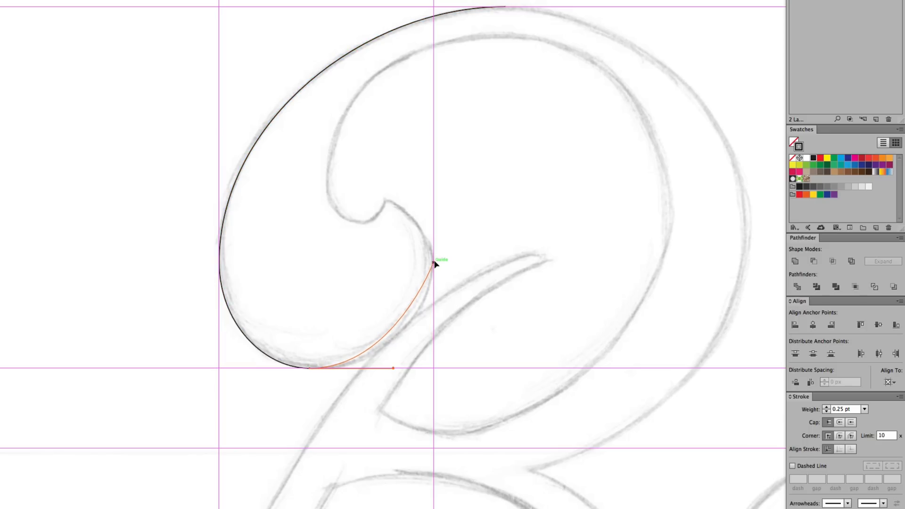
pyautogui.moveTo(435, 261); pyautogui.dragTo(433, 261)
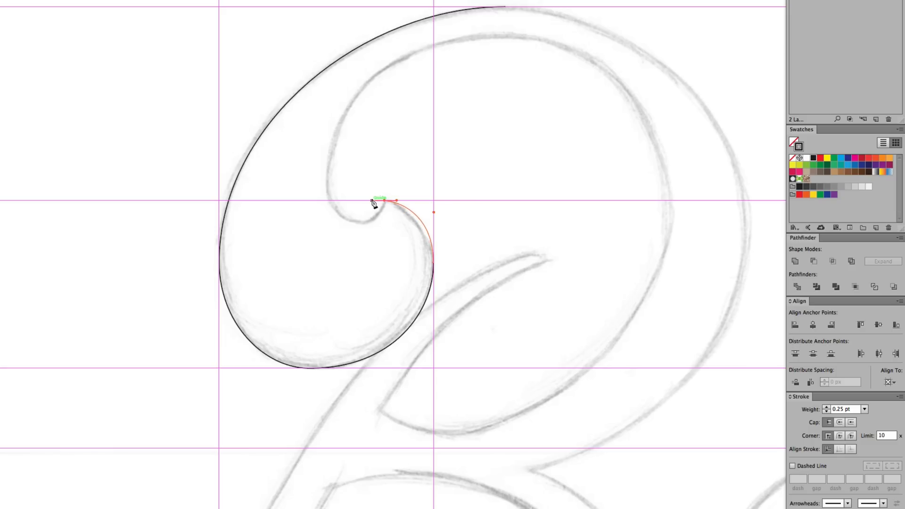
pyautogui.moveTo(381, 201); pyautogui.dragTo(450, 302)
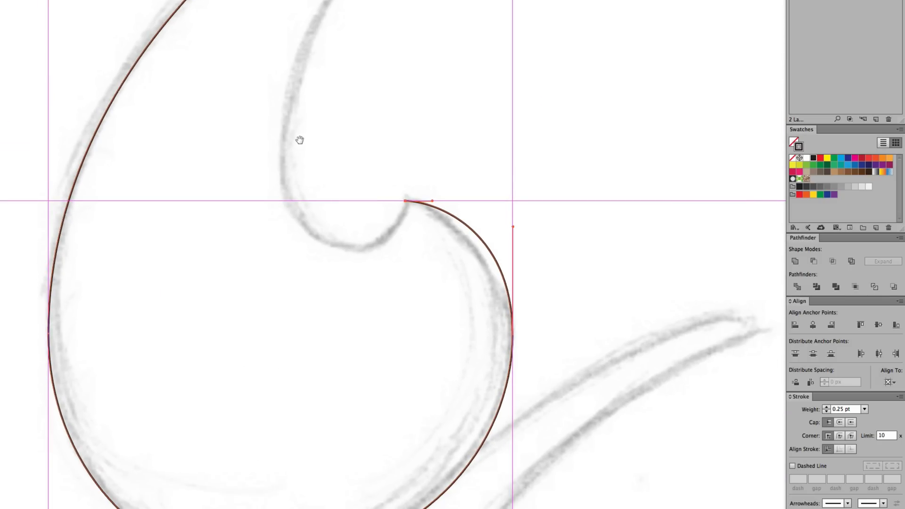
pyautogui.moveTo(407, 201); pyautogui.dragTo(374, 236)
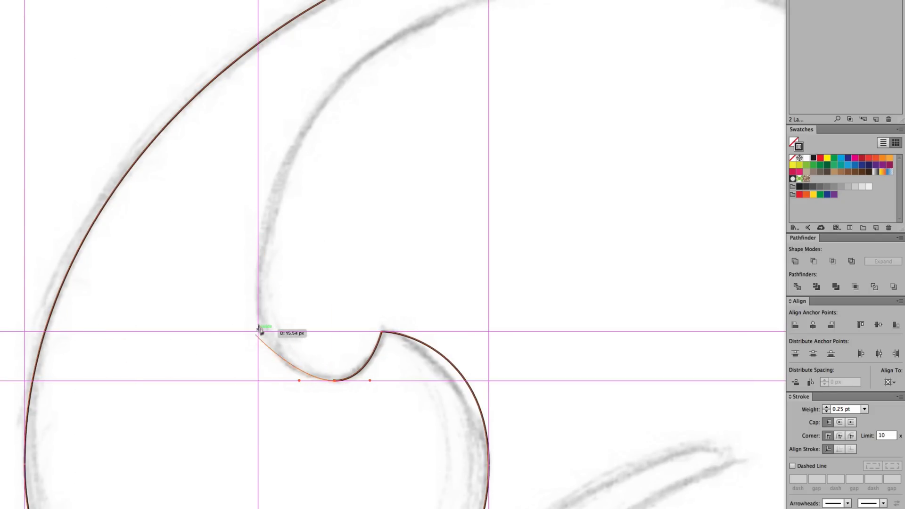
# Step: Wrap the curve under the inner curl with balanced handles at its lowest point
pyautogui.moveTo(260, 329); pyautogui.dragTo(340, 383)
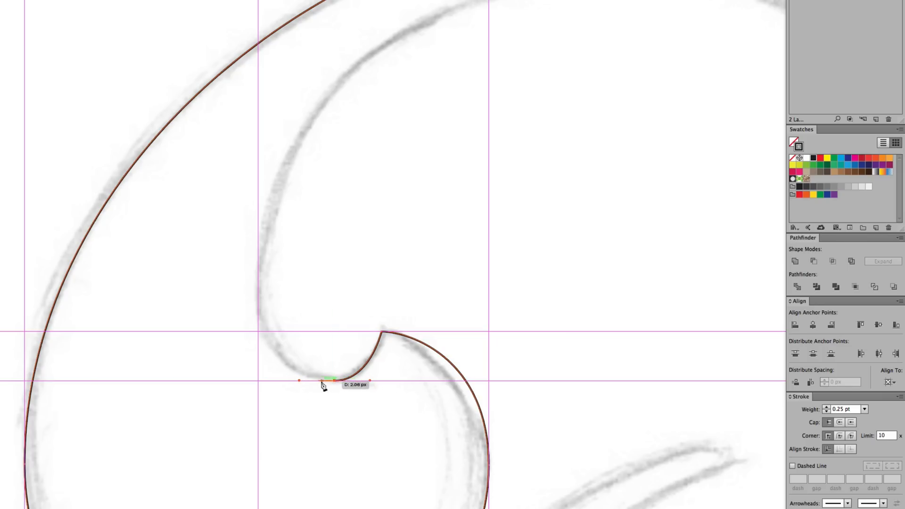
pyautogui.moveTo(322, 385); pyautogui.dragTo(256, 283)
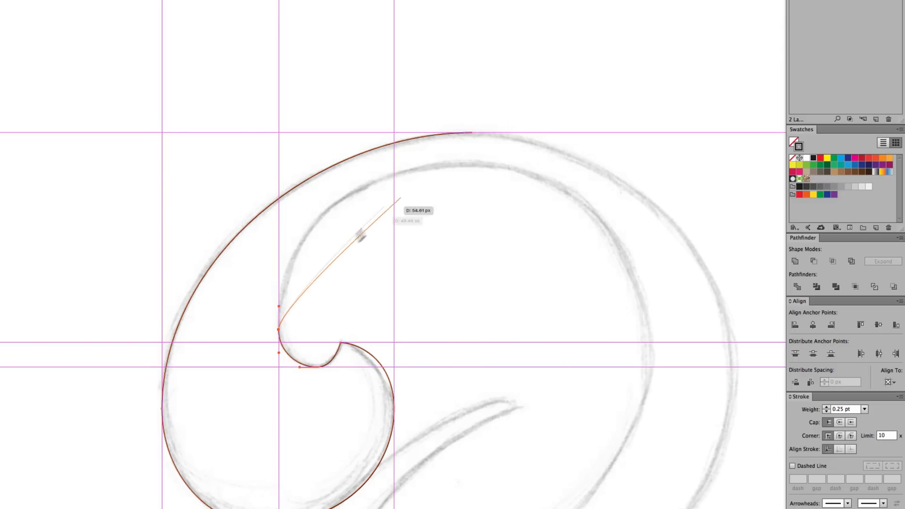
# Step: Pull the curve up the swirl's inner edge with a long fitted handle
pyautogui.moveTo(361, 234); pyautogui.dragTo(470, 68)
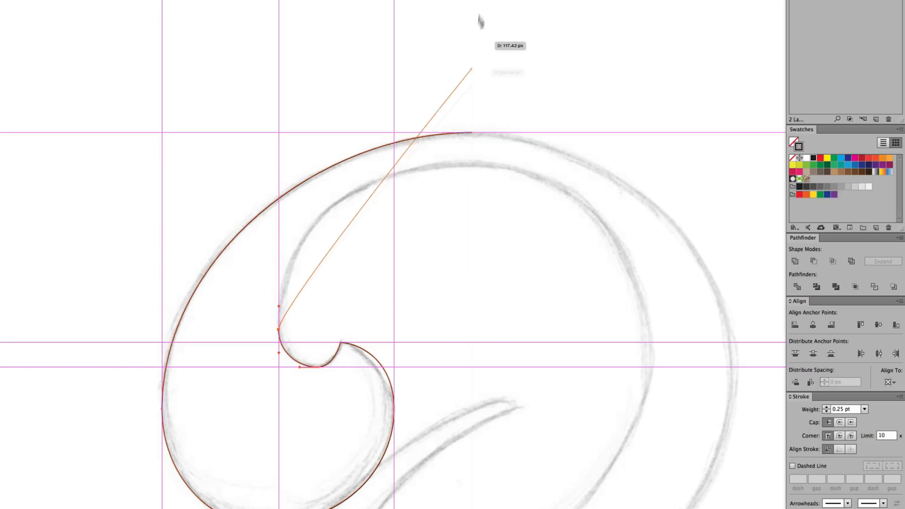
pyautogui.moveTo(480, 22); pyautogui.dragTo(469, 166)
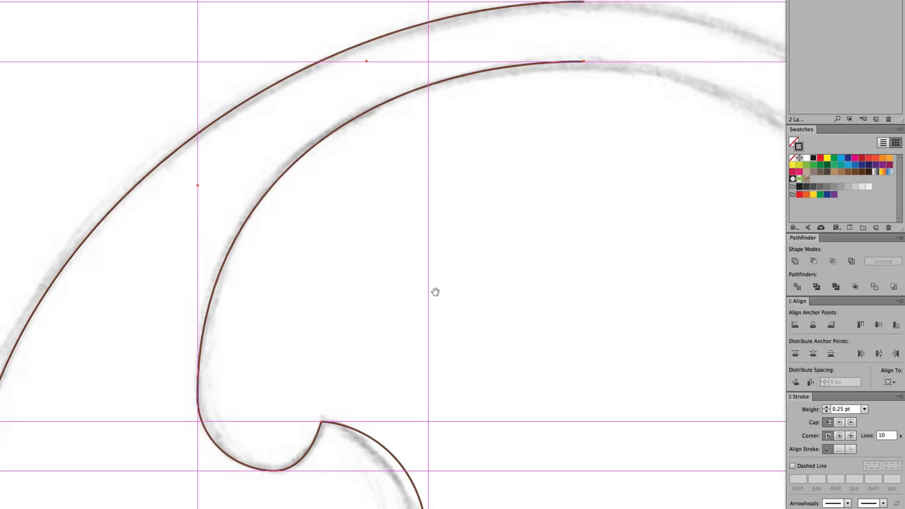
# Step: Pan the view toward the top of the swirl to resume the outer path
pyautogui.moveTo(436, 292); pyautogui.dragTo(302, 321)
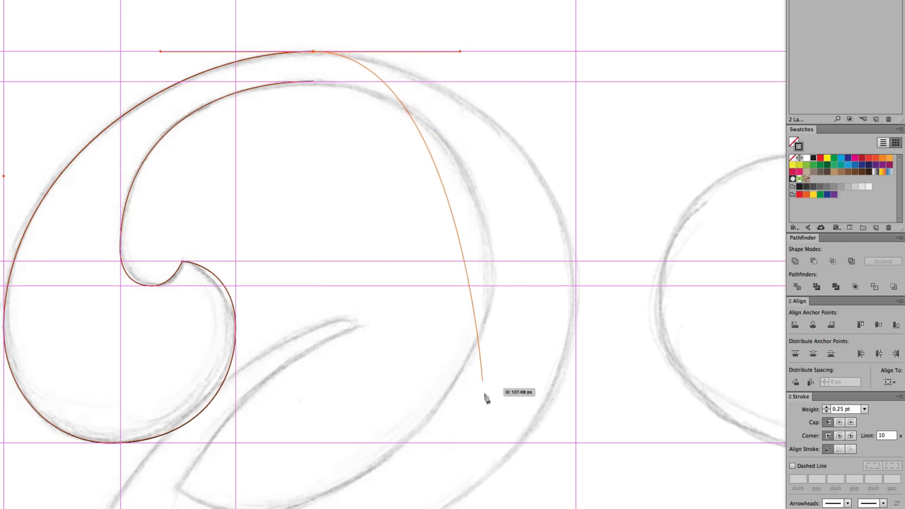
# Step: Curve down the bowl's right side to an anchor with vertical handles at its right-most point
pyautogui.moveTo(486, 398); pyautogui.dragTo(577, 295)
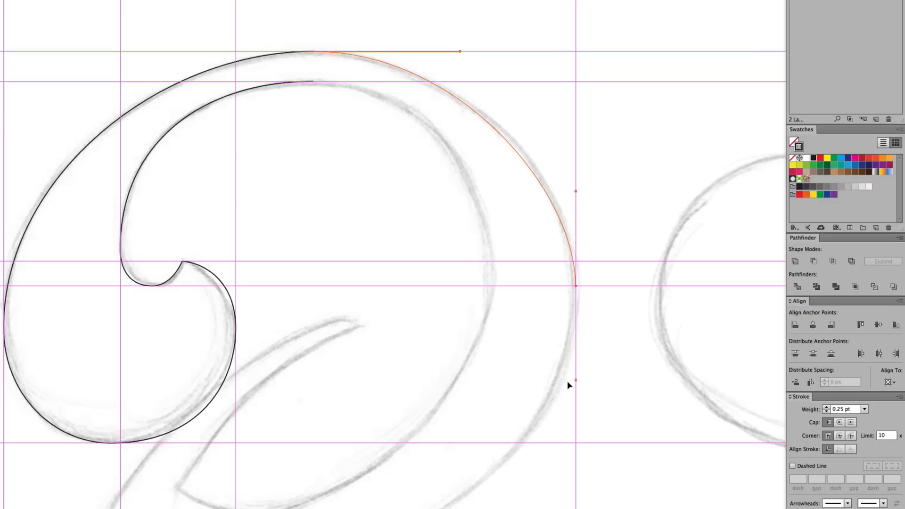
pyautogui.moveTo(576, 286); pyautogui.dragTo(590, 326)
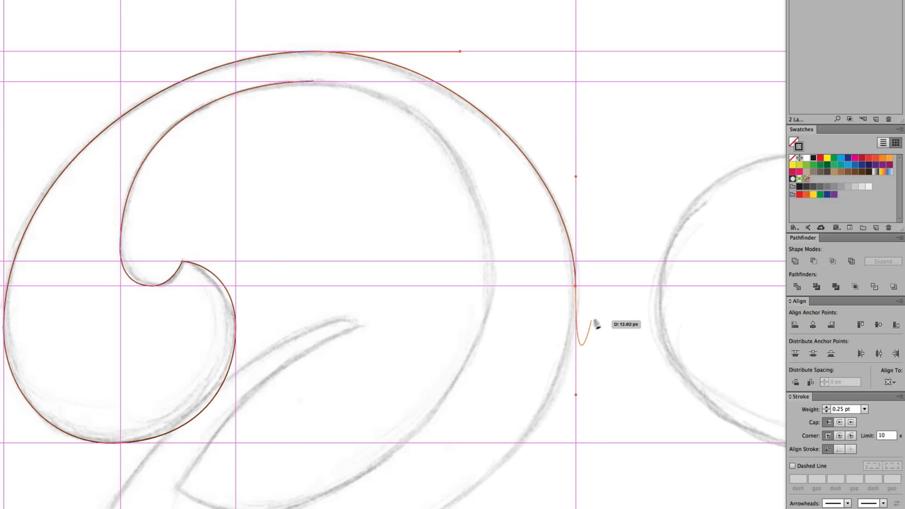
pyautogui.moveTo(579, 323); pyautogui.dragTo(578, 181)
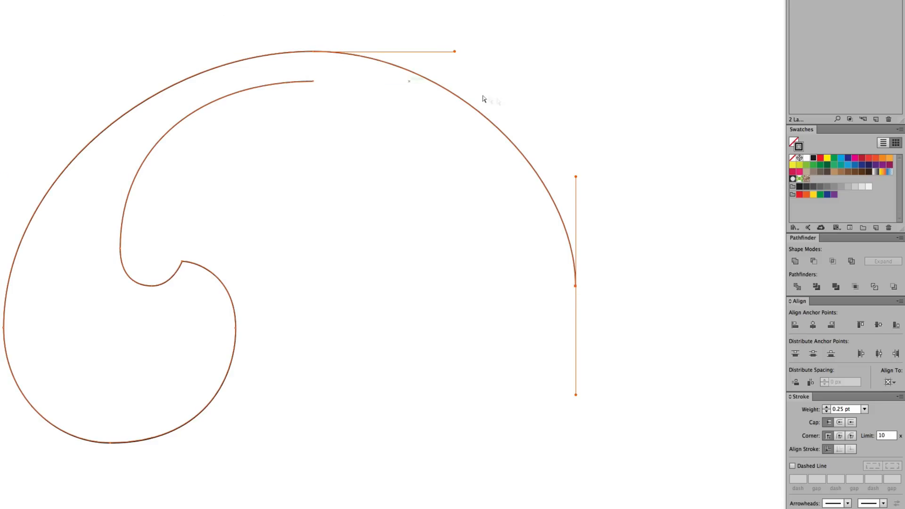
pyautogui.moveTo(591, 197)
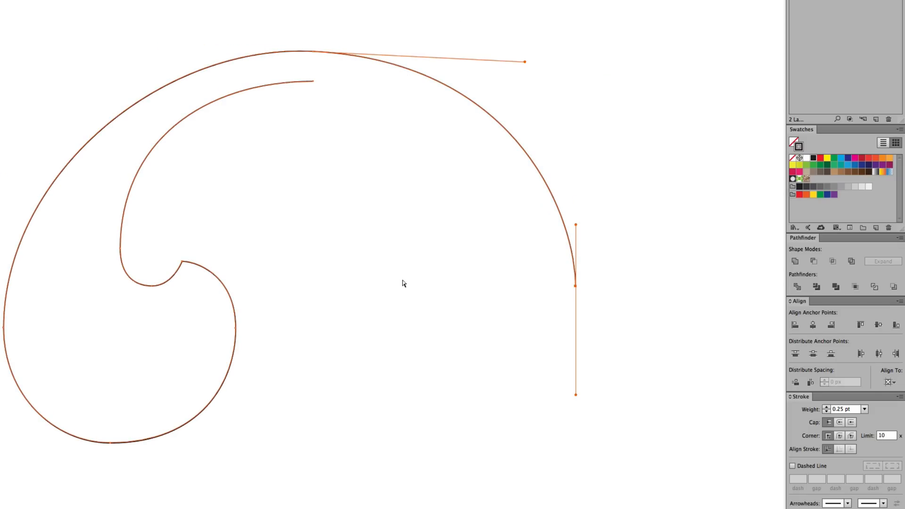
# Step: Select the outer arc and lengthen its top handle to round it to the sketch
pyautogui.click(398, 284)
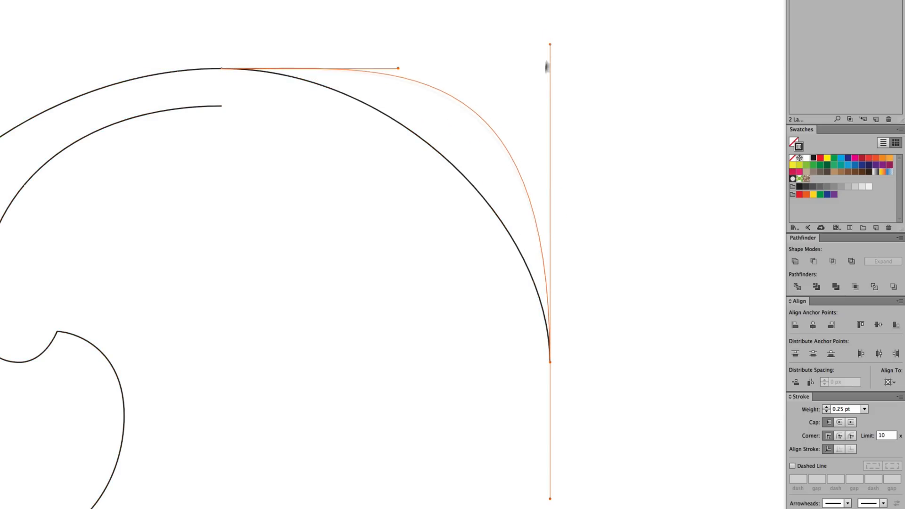
pyautogui.moveTo(397, 68); pyautogui.dragTo(319, 73)
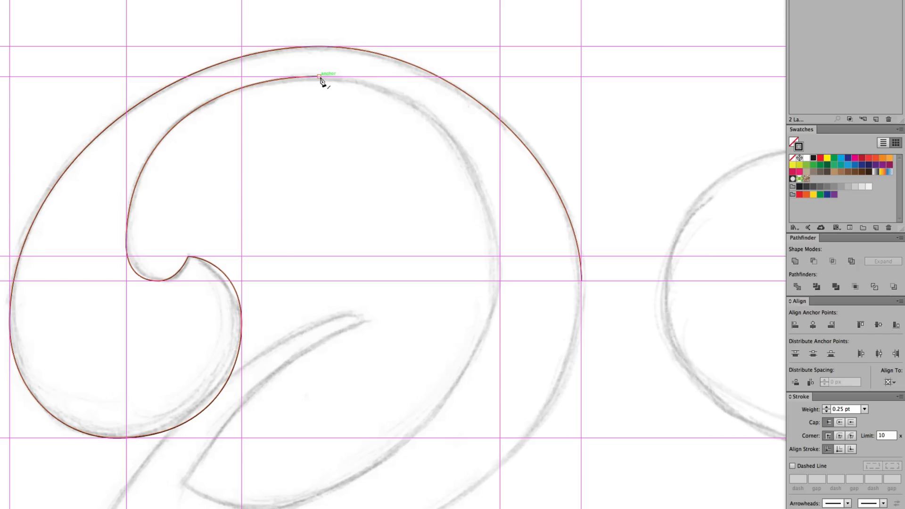
# Step: Continue the inner edge down into the bowl and round the path over the stroke's pointed tip
pyautogui.moveTo(319, 77); pyautogui.dragTo(461, 179)
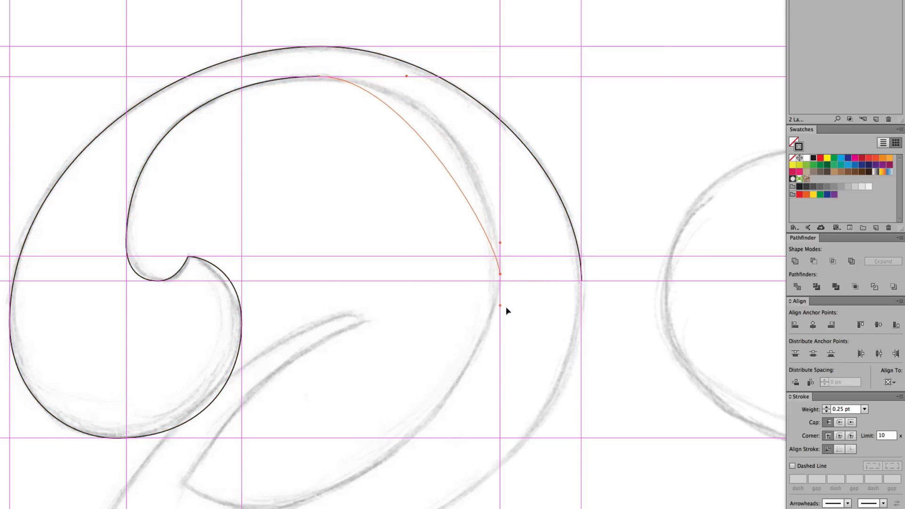
pyautogui.scroll(-3)
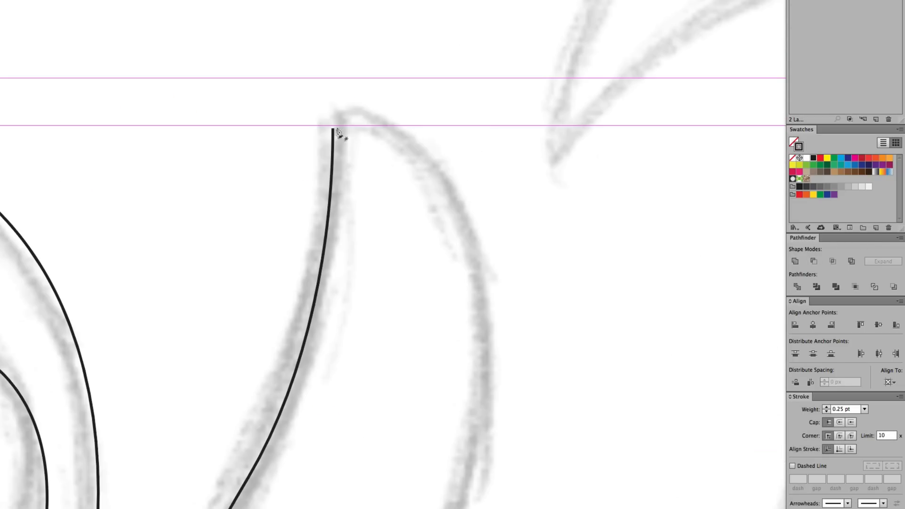
pyautogui.moveTo(334, 126); pyautogui.dragTo(401, 106)
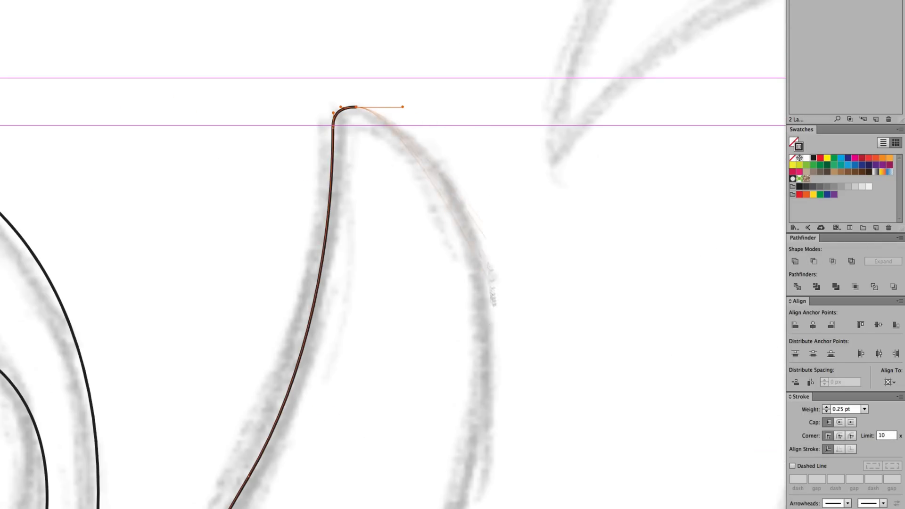